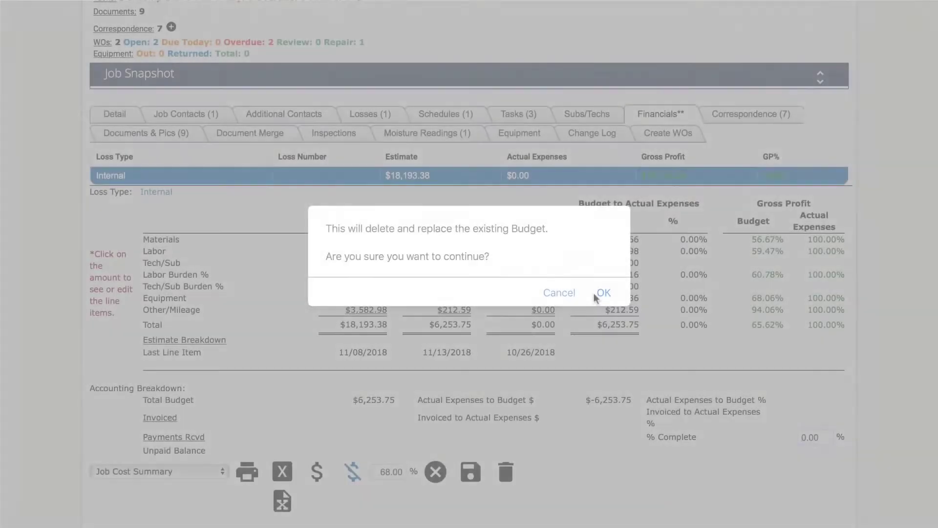
- Confirm the replace-budget prompt so job RM18-117 reloads on its Detail tab
{"action": "left_click", "coordinate": [603, 293]}
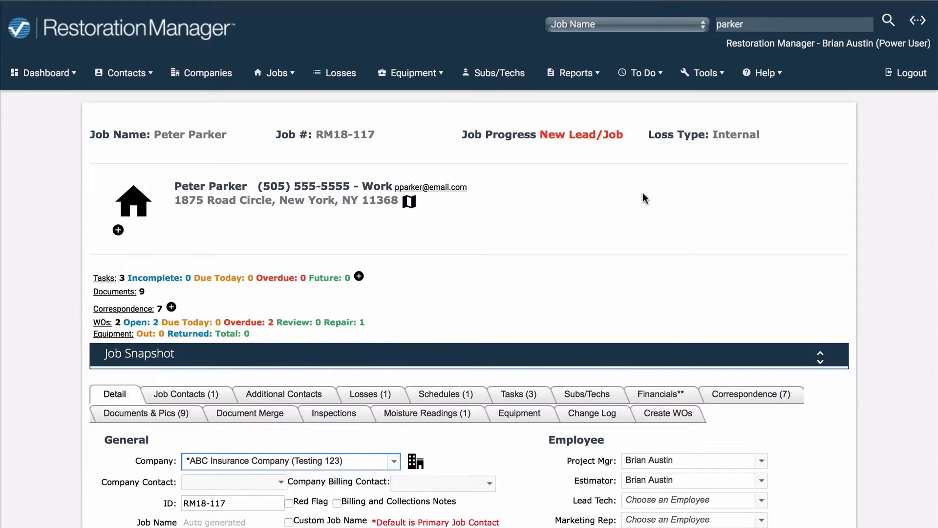
{"action": "mouse_move", "coordinate": [634, 214]}
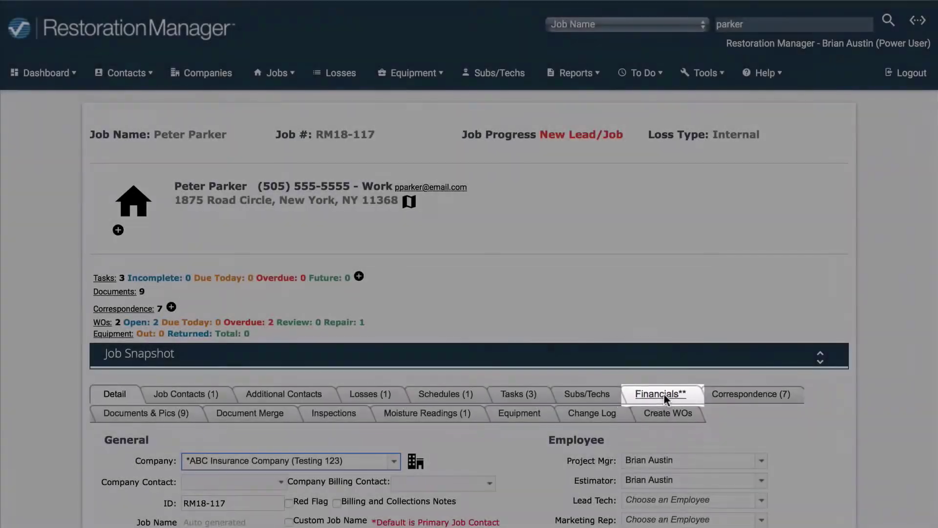
- View job RM18-117's financials: $18,193.38 estimate, every budget category at $0.00
{"action": "left_click", "coordinate": [659, 394]}
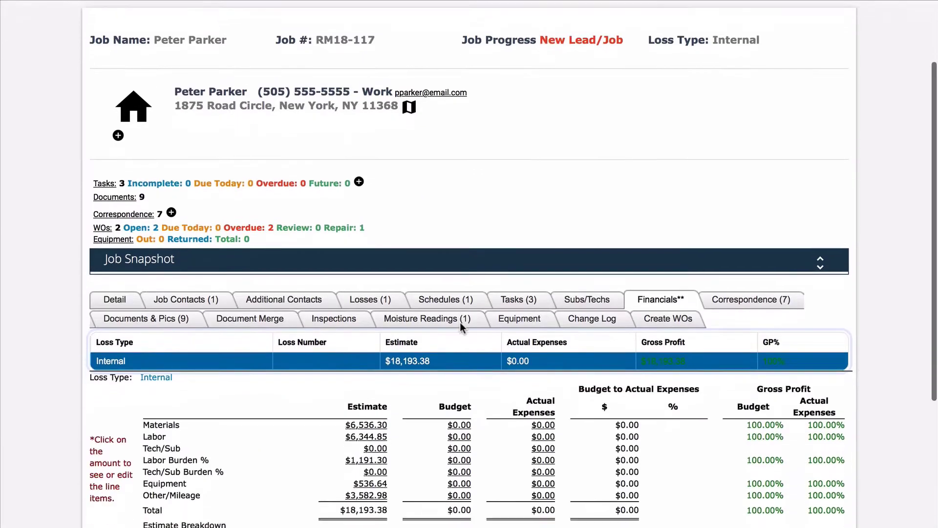
{"action": "scroll", "scroll_direction": "down", "scroll_amount": 3}
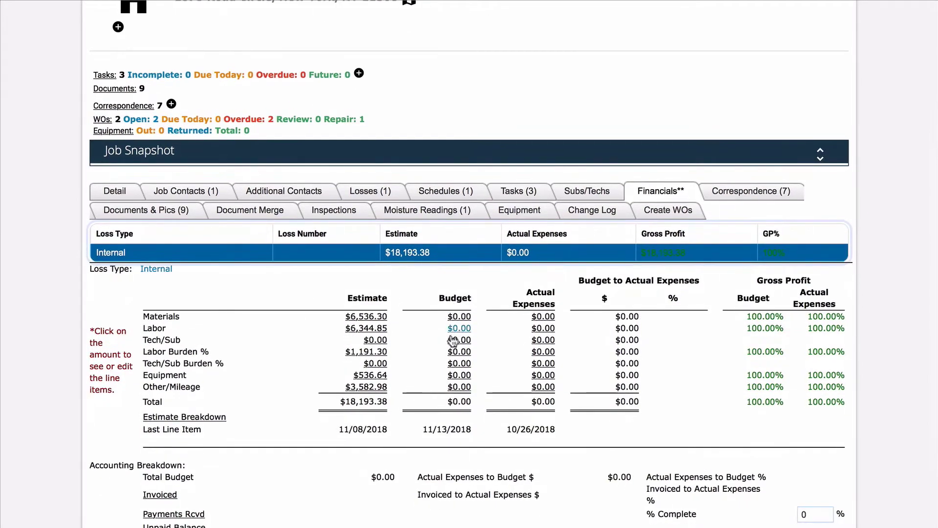
{"action": "left_click", "coordinate": [459, 340]}
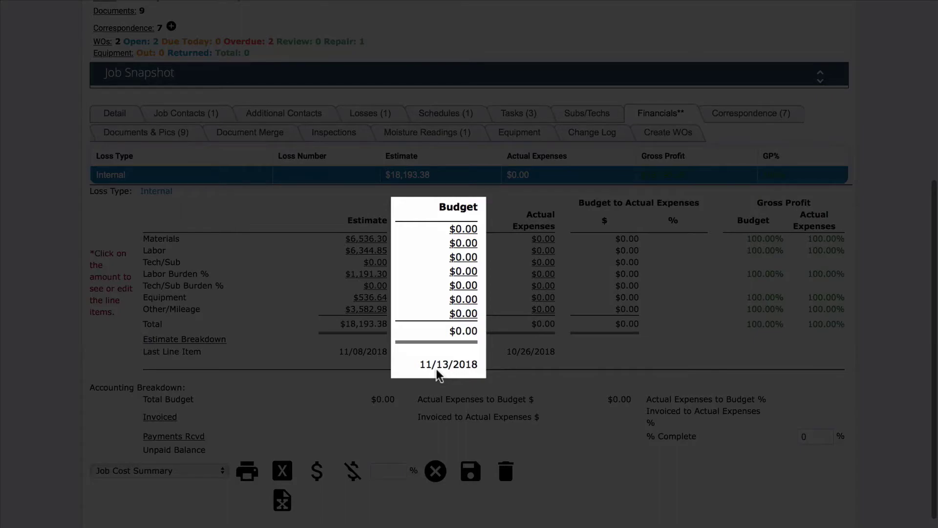
{"action": "left_click", "coordinate": [317, 472]}
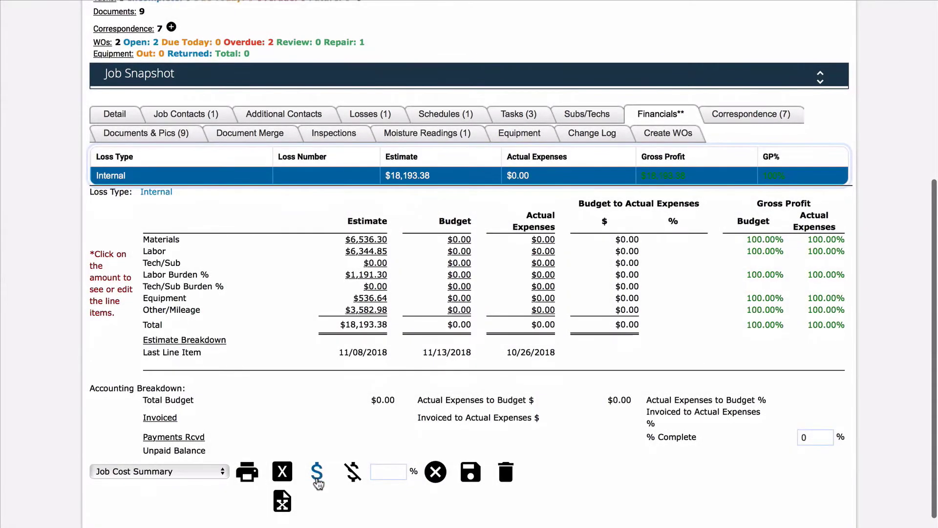
{"action": "mouse_move", "coordinate": [318, 472]}
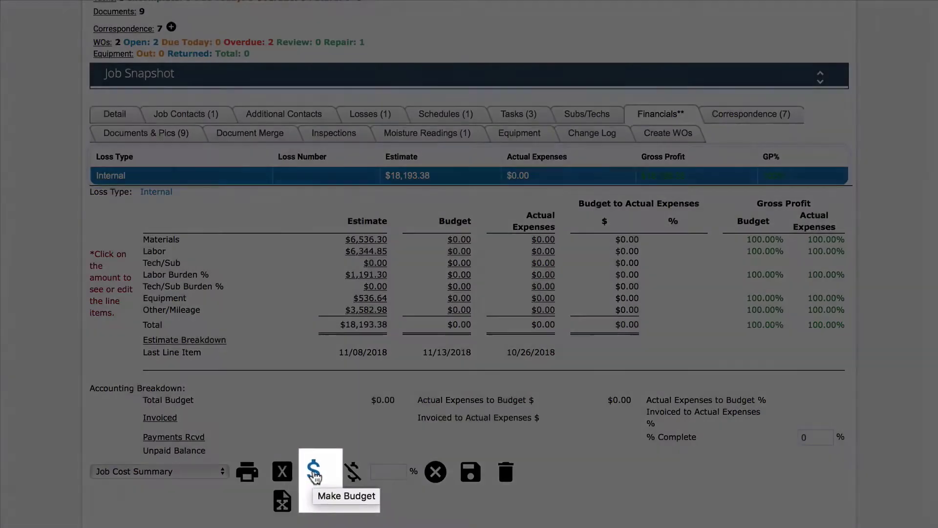
- Generate a $6,253.75 budget from the estimate, replacing the existing budget (65.62% gross profit)
{"action": "left_click", "coordinate": [315, 472]}
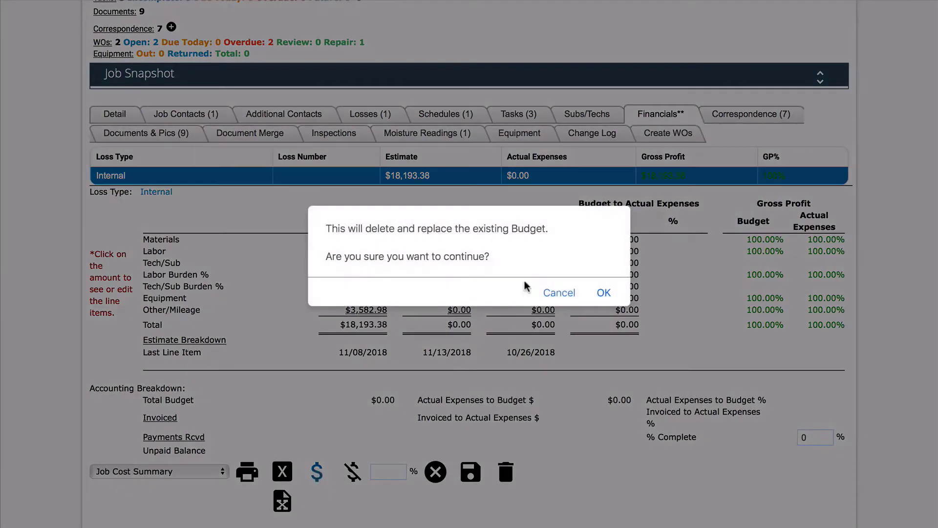
{"action": "mouse_move", "coordinate": [605, 293]}
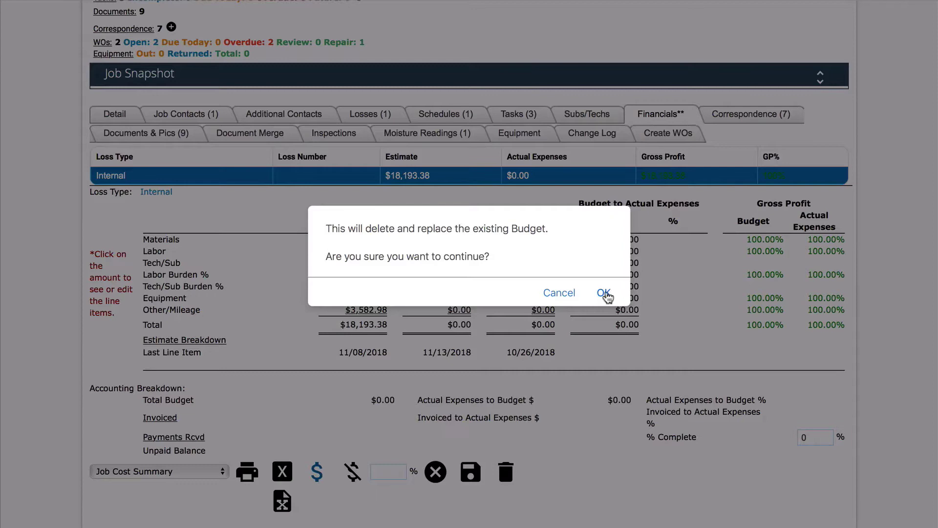
{"action": "left_click", "coordinate": [606, 292]}
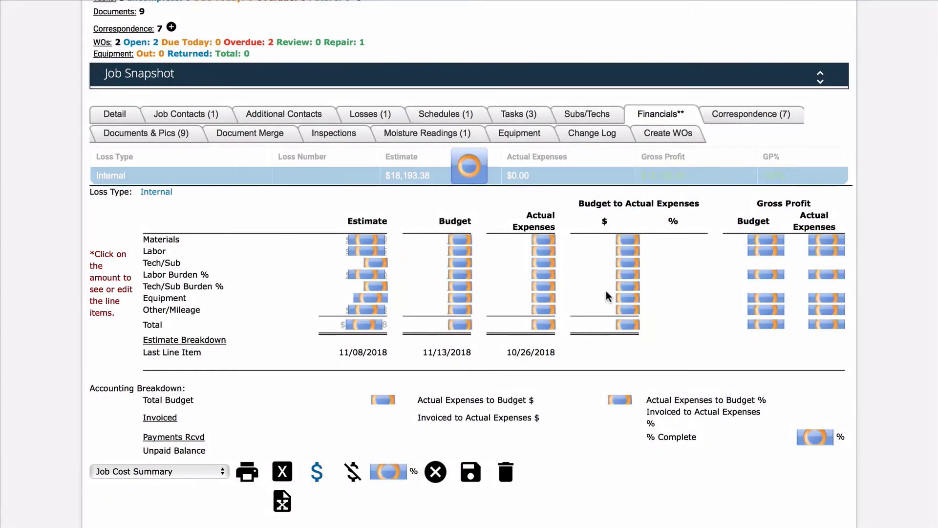
{"action": "left_click", "coordinate": [470, 471]}
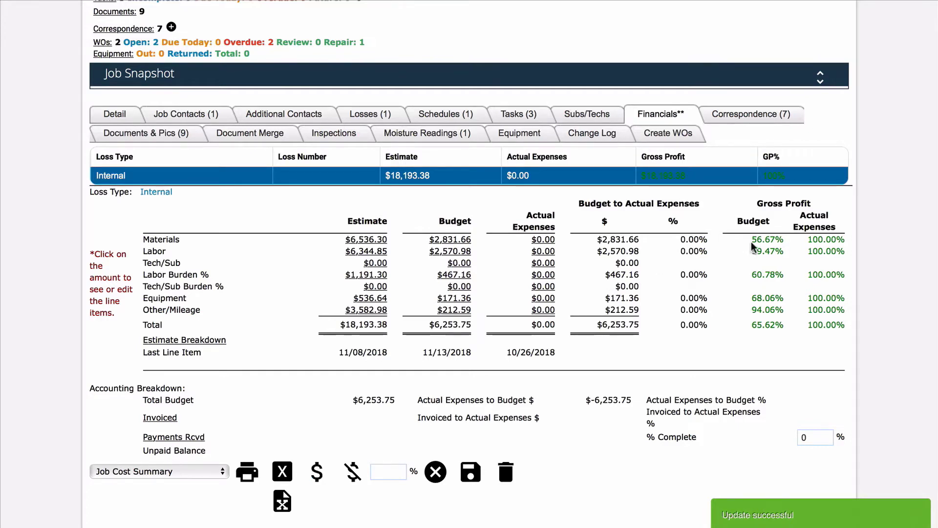
{"action": "left_click", "coordinate": [387, 471]}
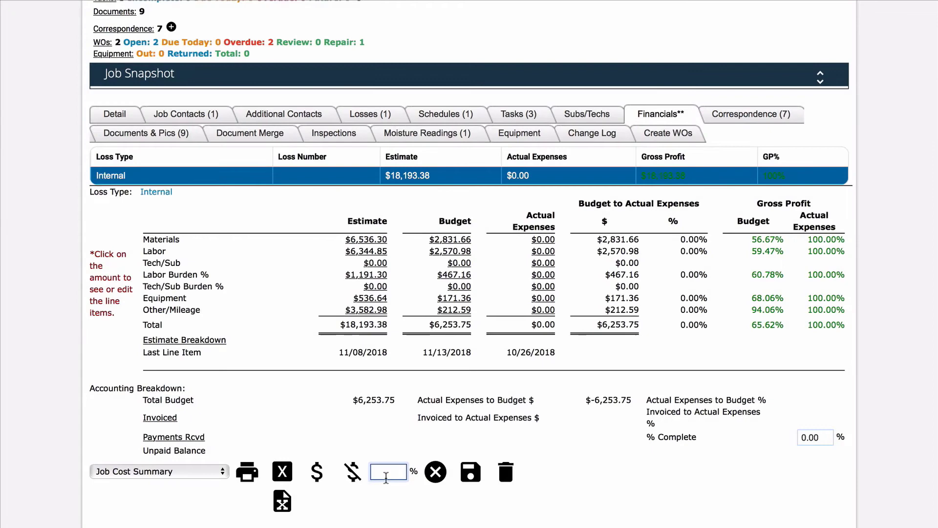
- Override the budget to 68%, totalling $12,370.60 with 32% gross profit
{"action": "type", "text": "68.00"}
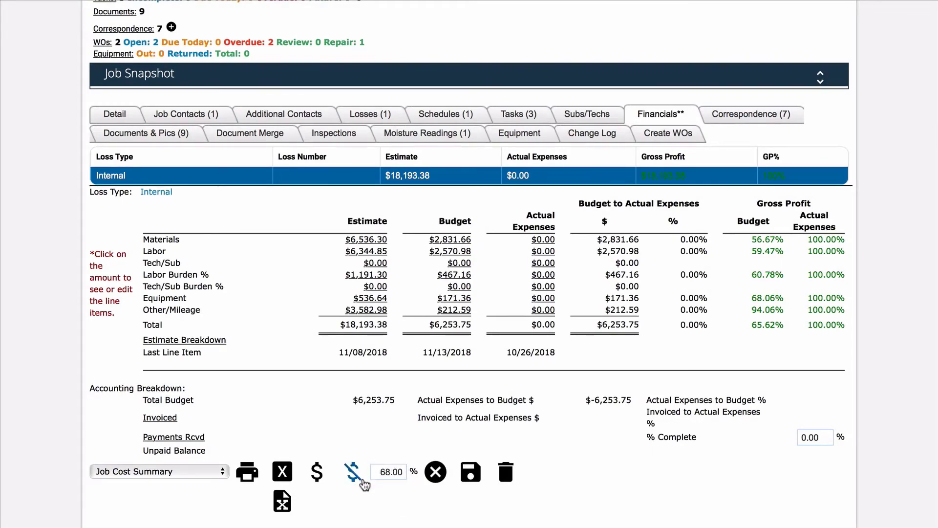
{"action": "mouse_move", "coordinate": [352, 472]}
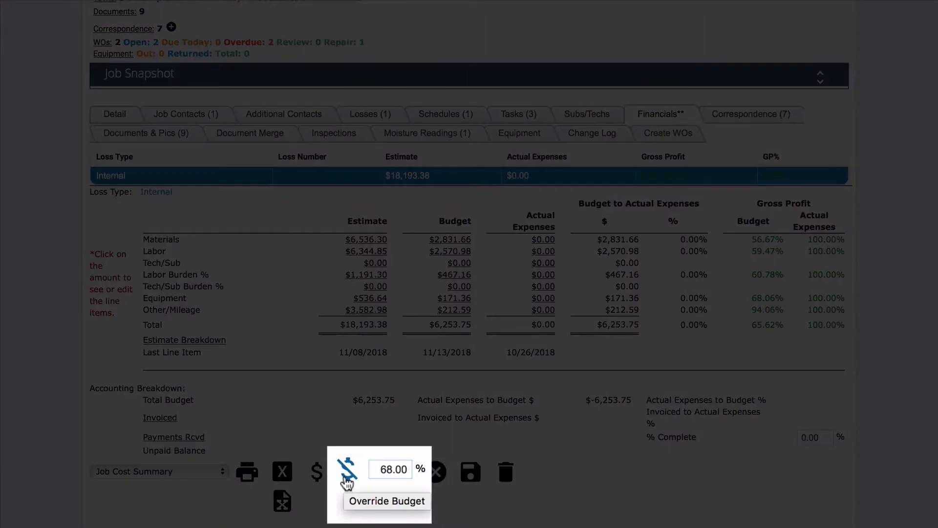
{"action": "left_click", "coordinate": [346, 470]}
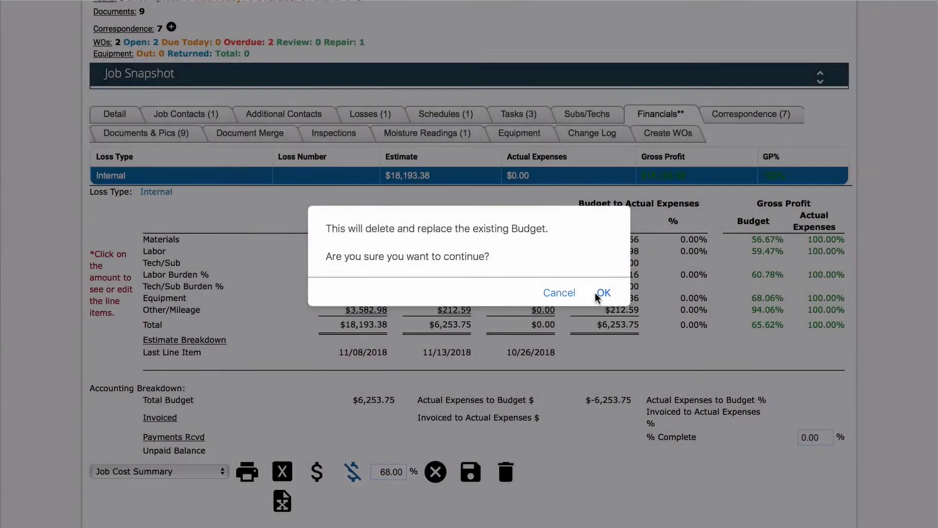
{"action": "left_click", "coordinate": [603, 292]}
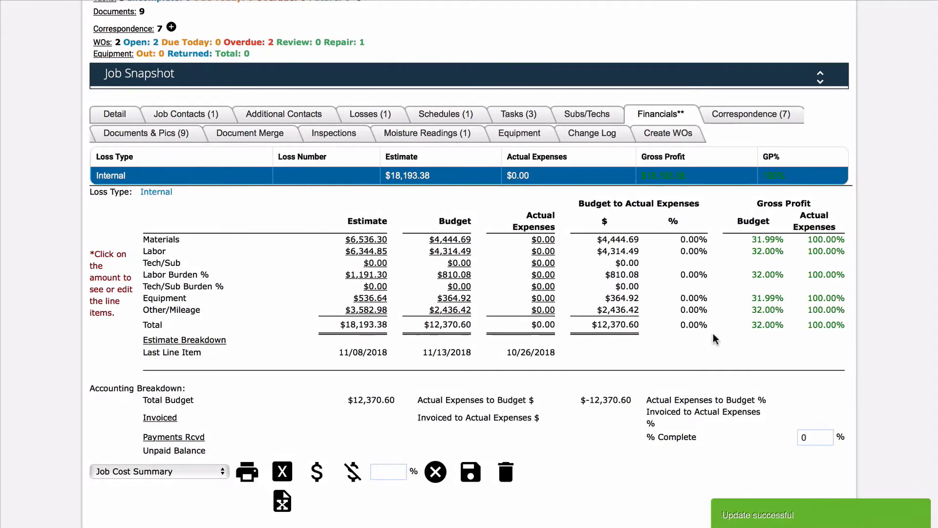
{"action": "mouse_move", "coordinate": [549, 202]}
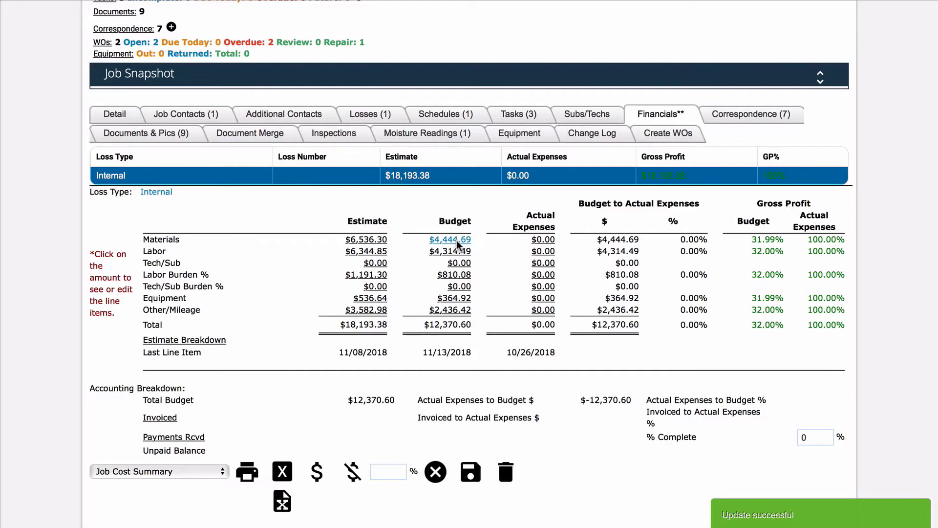
- Open the $4,444.69 Materials budget line items with cost type kept on Budget
{"action": "left_click", "coordinate": [449, 240]}
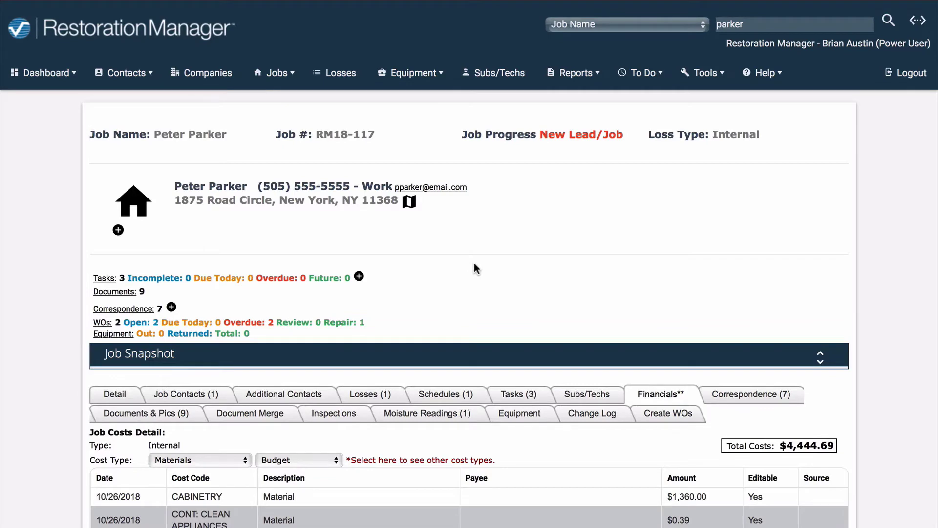
{"action": "scroll", "scroll_direction": "down", "scroll_amount": 3}
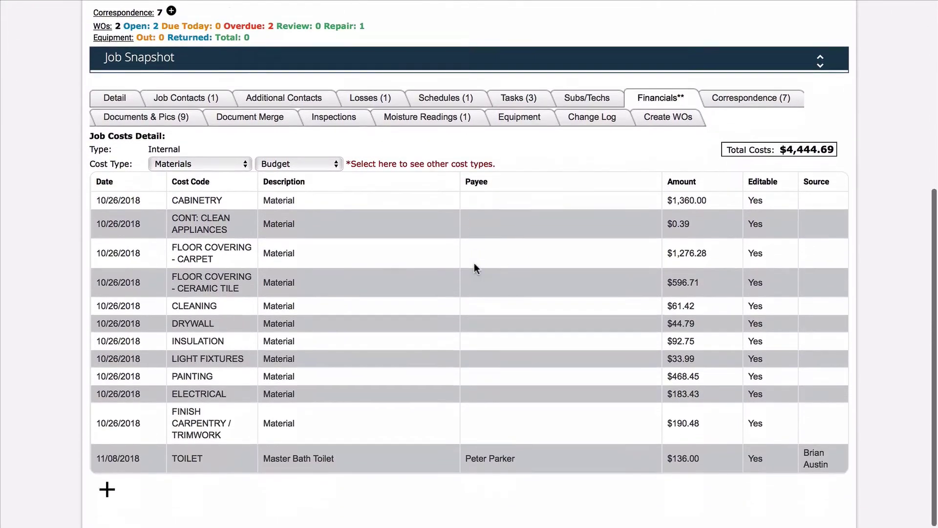
{"action": "left_click", "coordinate": [298, 163]}
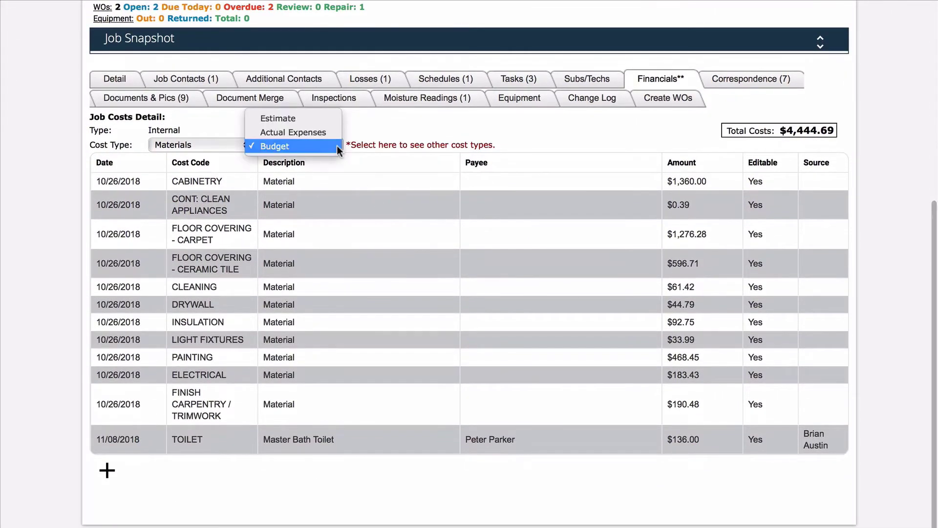
{"action": "left_click", "coordinate": [274, 146]}
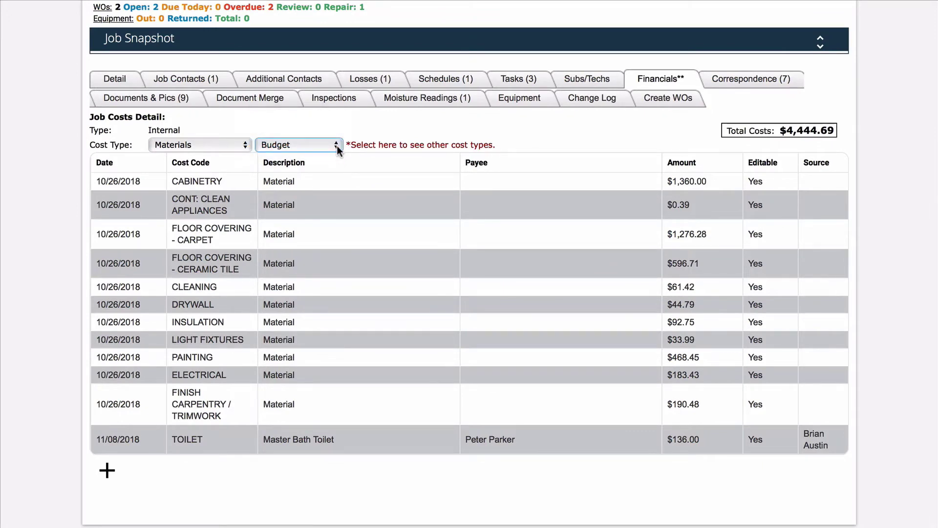
{"action": "mouse_move", "coordinate": [230, 187]}
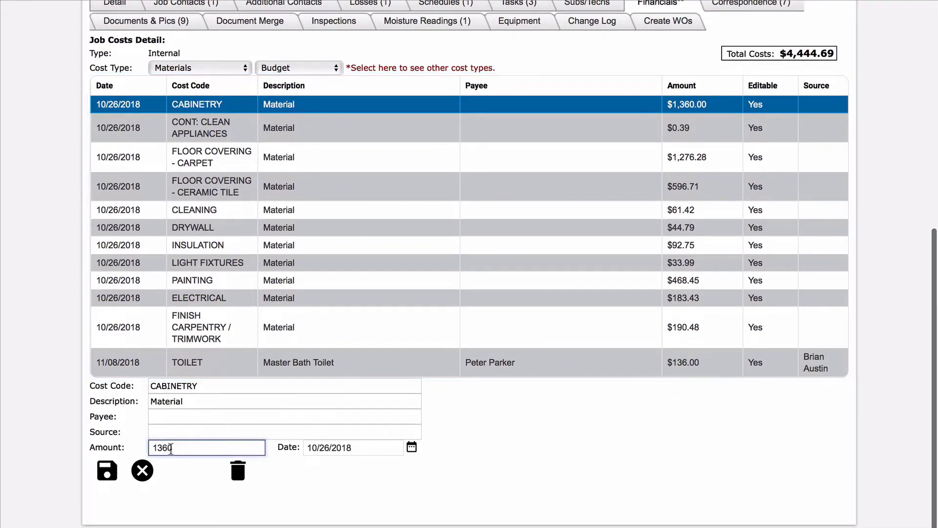
- Replace the $1,360 CABINETRY amount with 2000 and save, raising Materials to $5,084.69
{"action": "triple_click", "coordinate": [206, 448]}
{"action": "type", "text": "2000"}
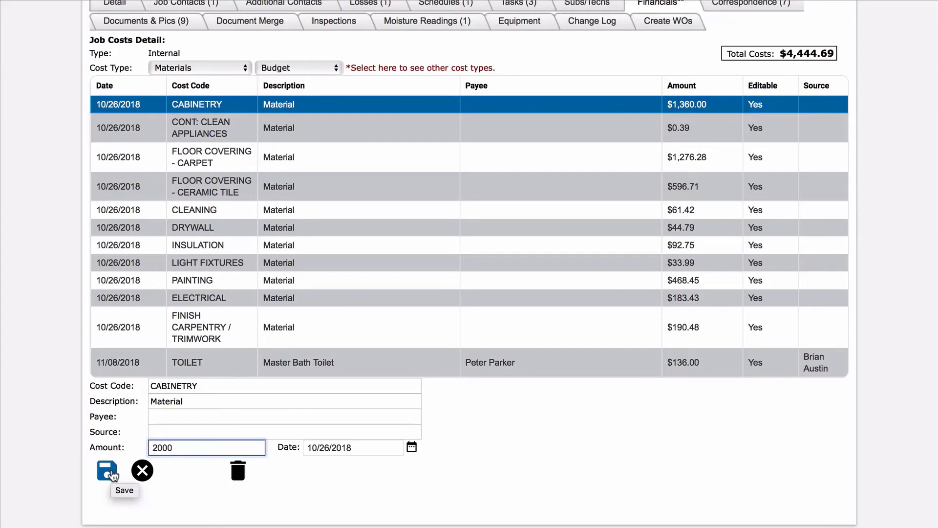
{"action": "left_click", "coordinate": [108, 469]}
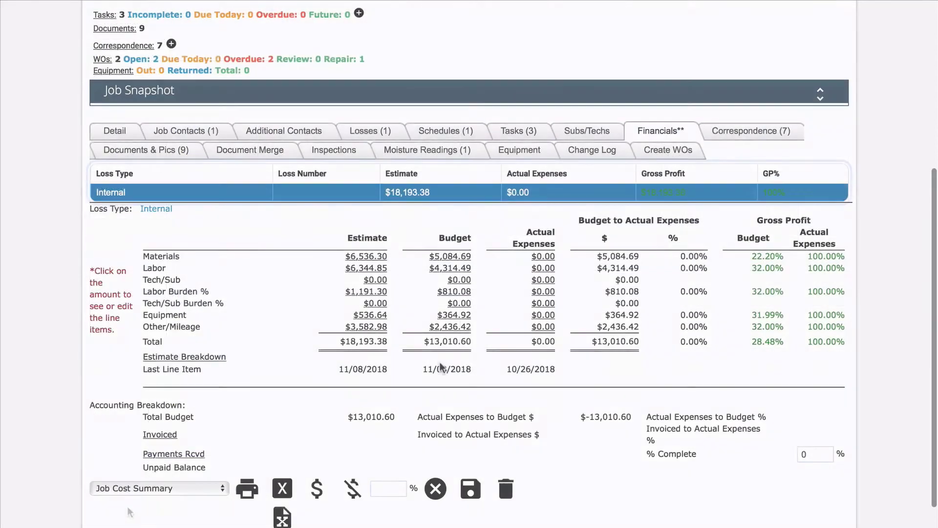